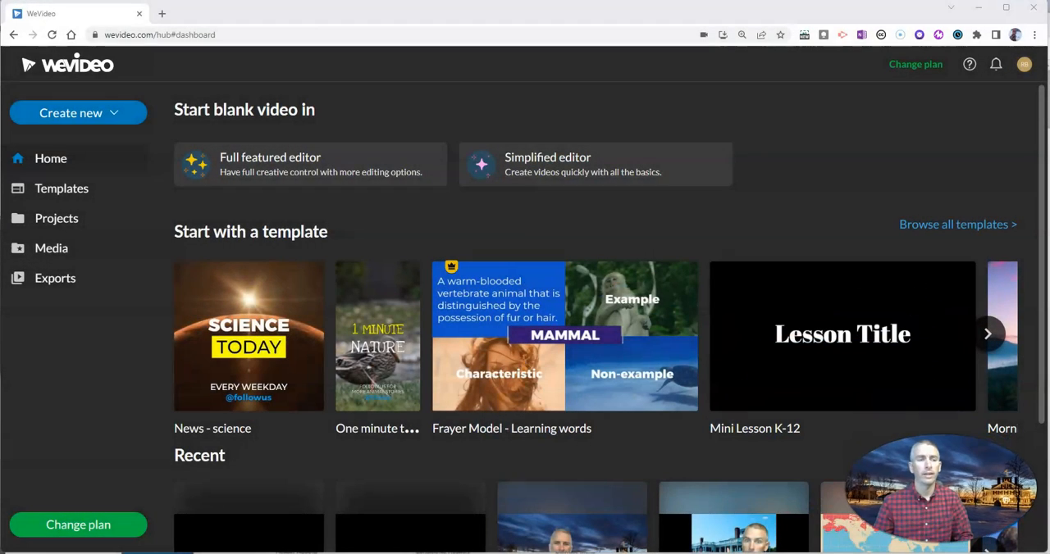
mouse_move(195, 82)
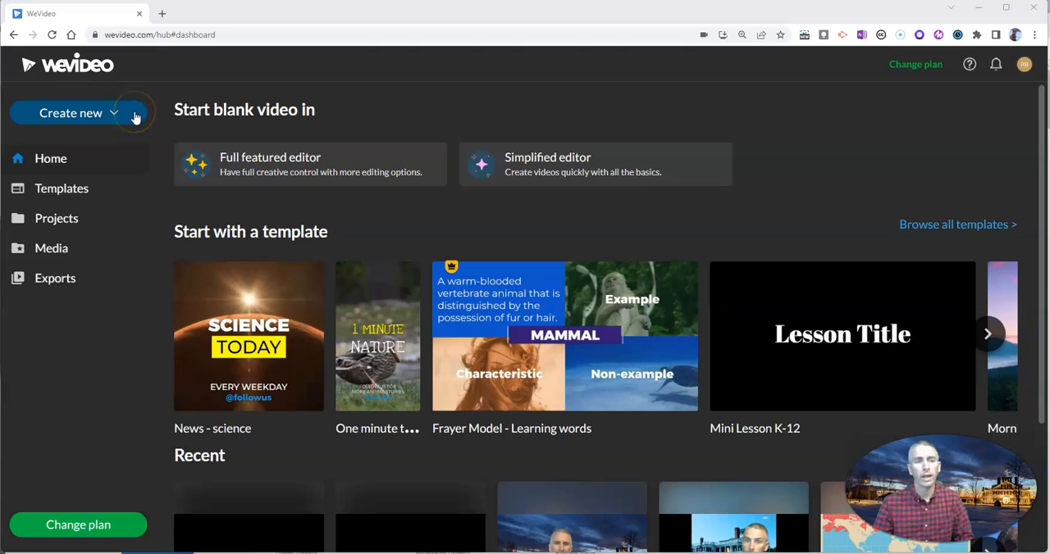
mouse_move(286, 164)
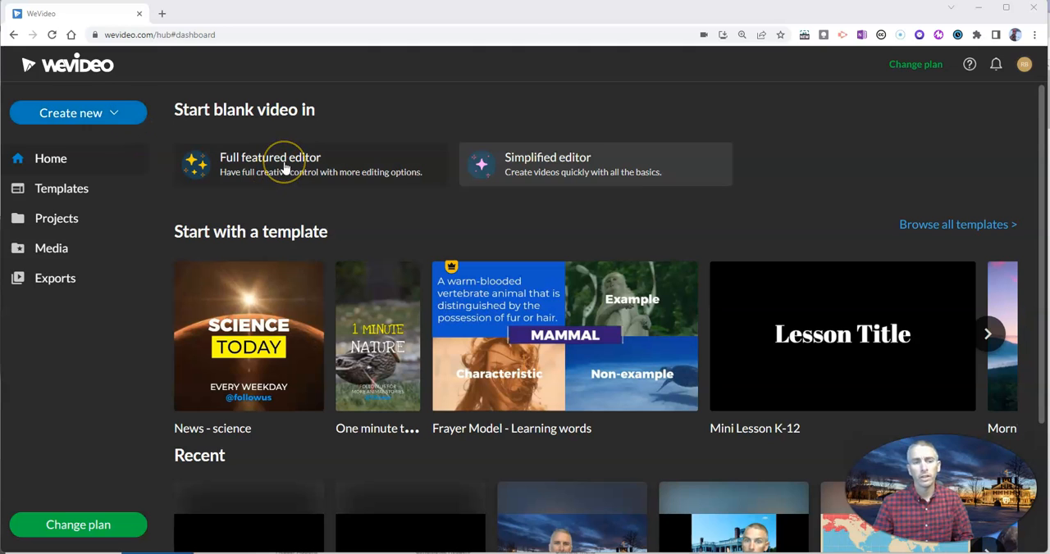
Step: Start a blank video in the Full featured editor from the WeVideo dashboard
left_click(270, 164)
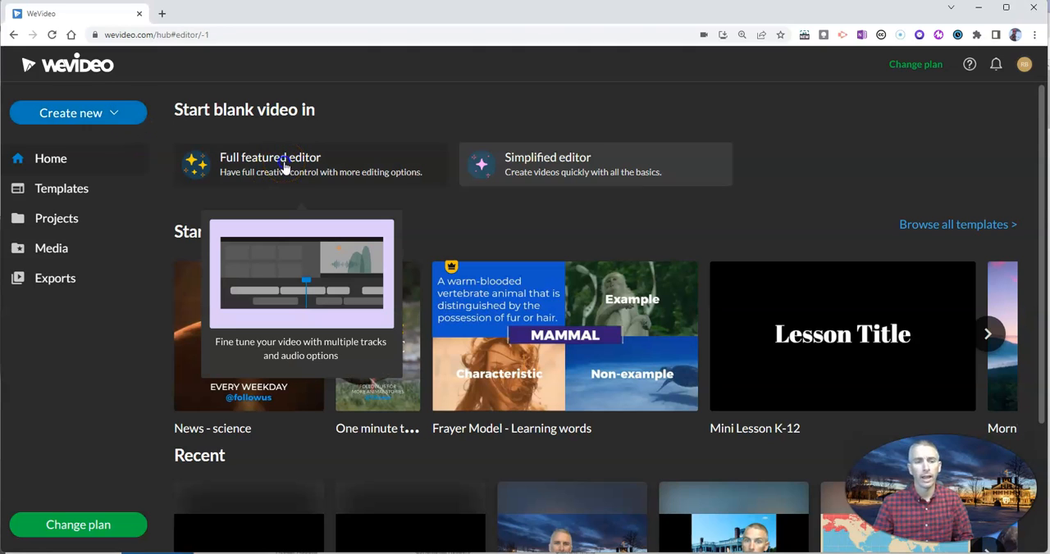
left_click(270, 164)
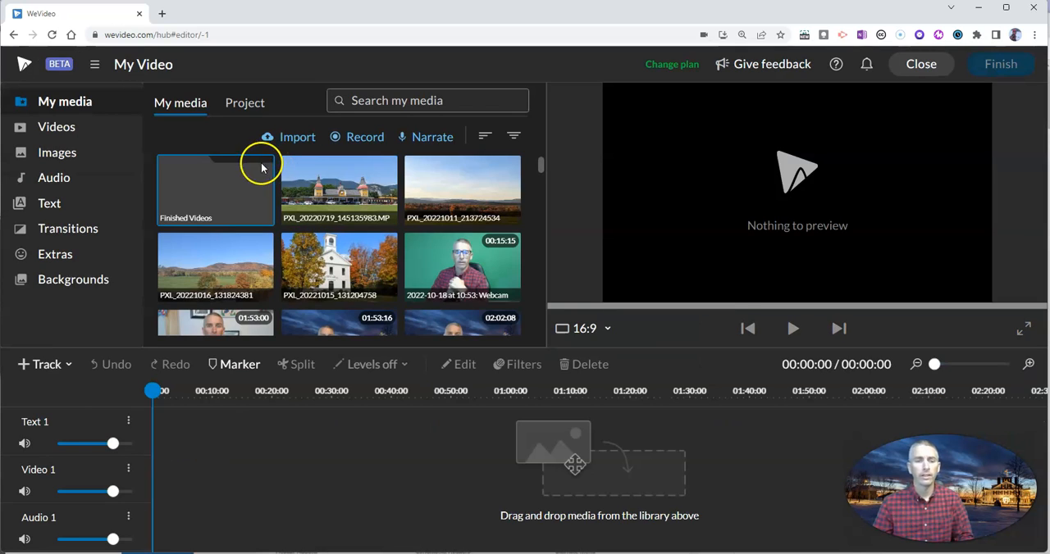
mouse_move(259, 269)
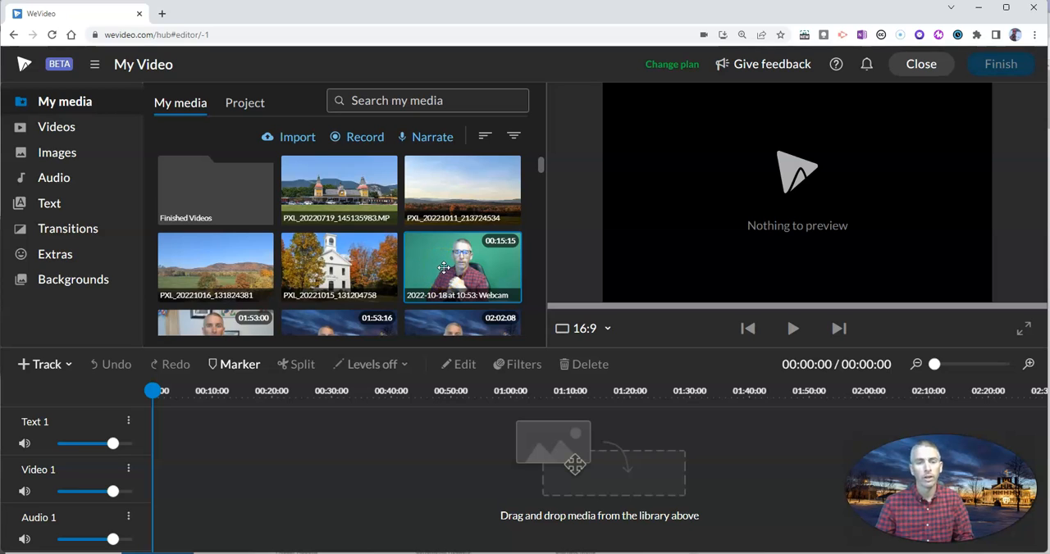
Step: Preview the Webcam clip and place it on the Video 1 track at 0:00
left_click(792, 328)
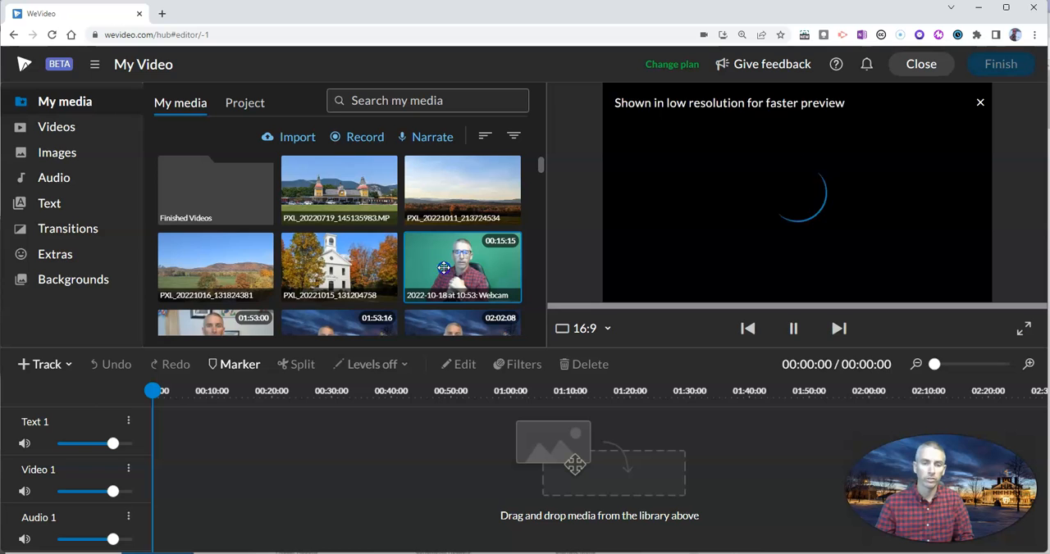
left_click_drag(462, 266, 208, 478)
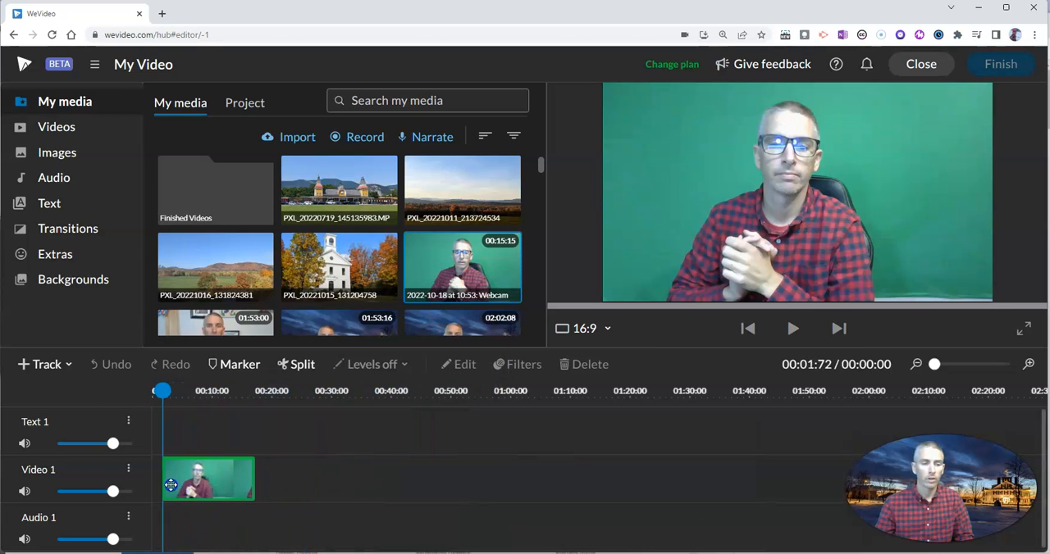
left_click(207, 480)
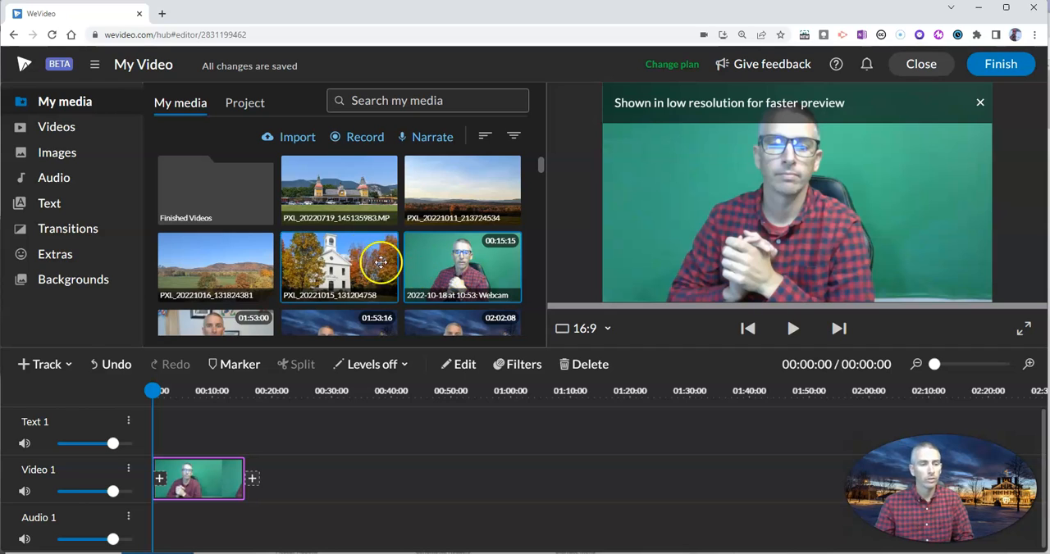
Step: Add a new video track to the timeline with + Track
left_click(39, 364)
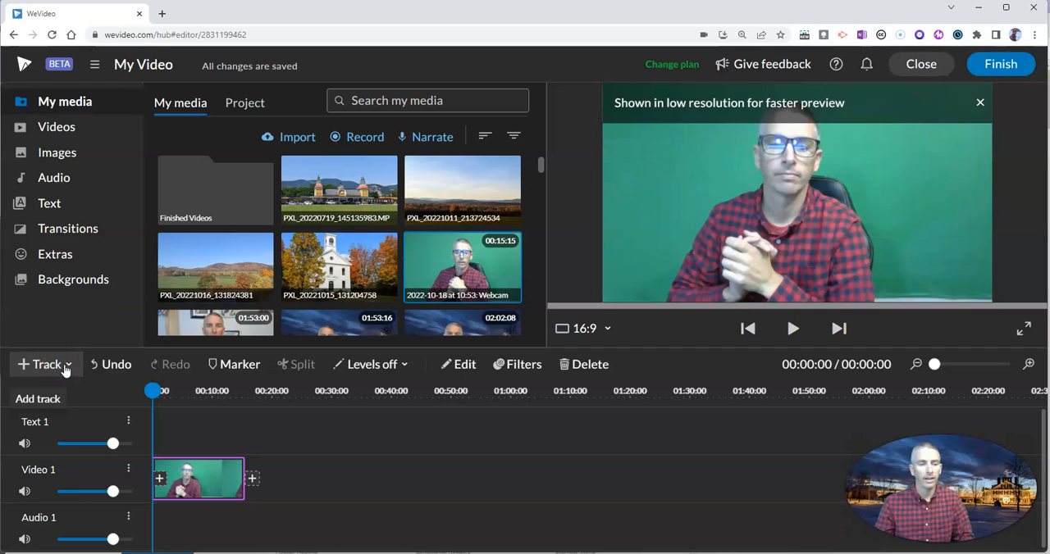
left_click(41, 364)
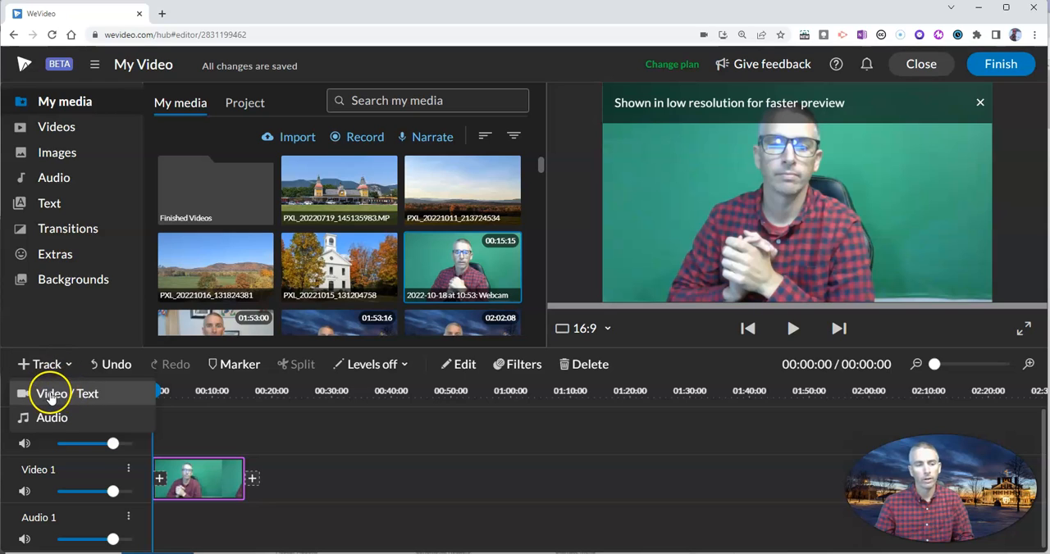
left_click(51, 393)
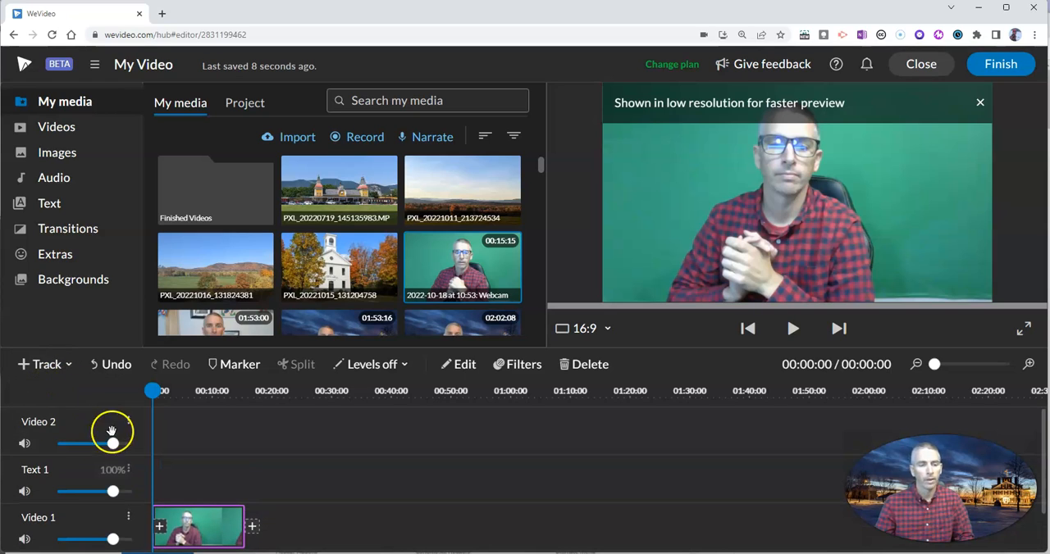
Step: Reorder the tracks so Video 2 sits below the webcam clip's track
left_click(128, 422)
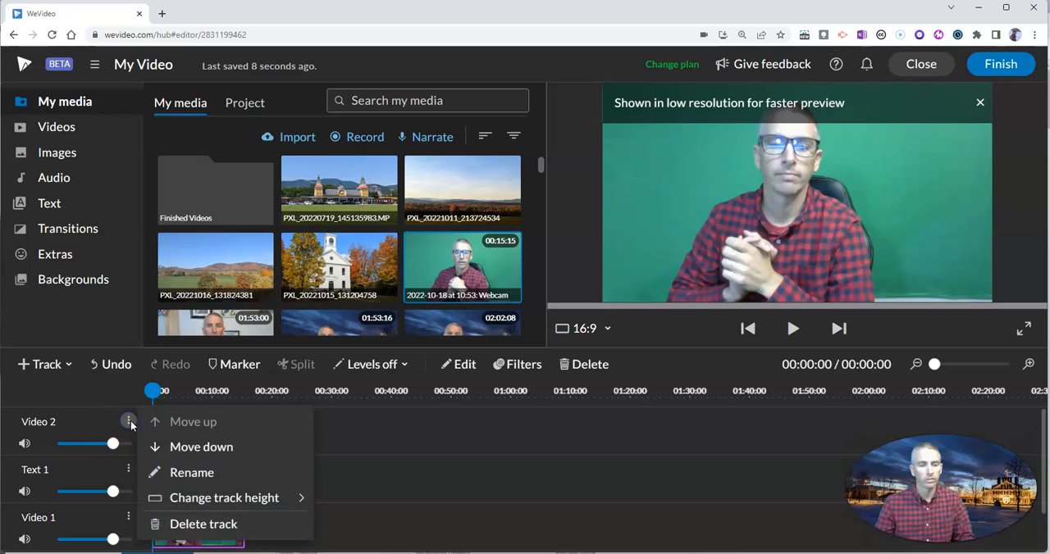
left_click(192, 421)
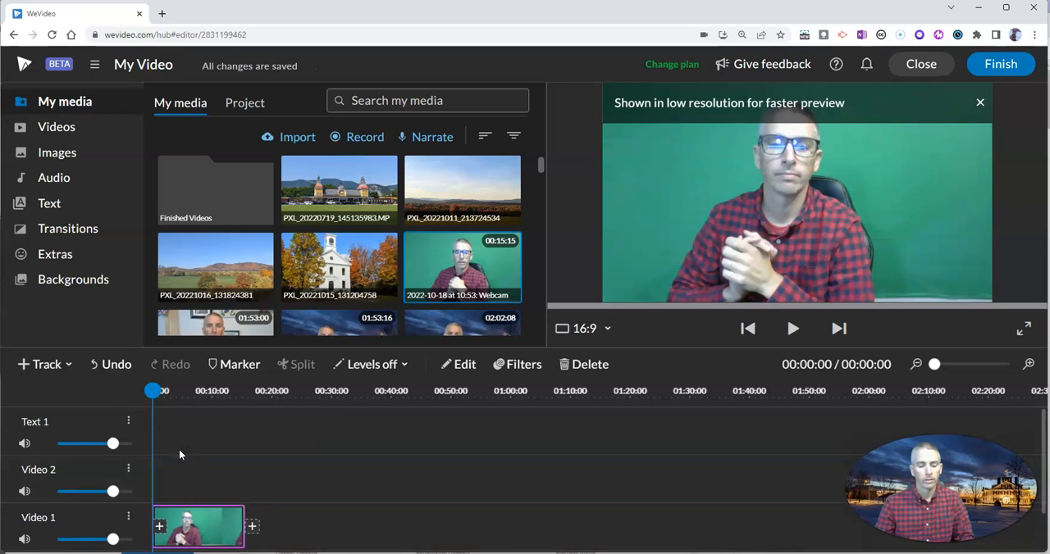
left_click(128, 517)
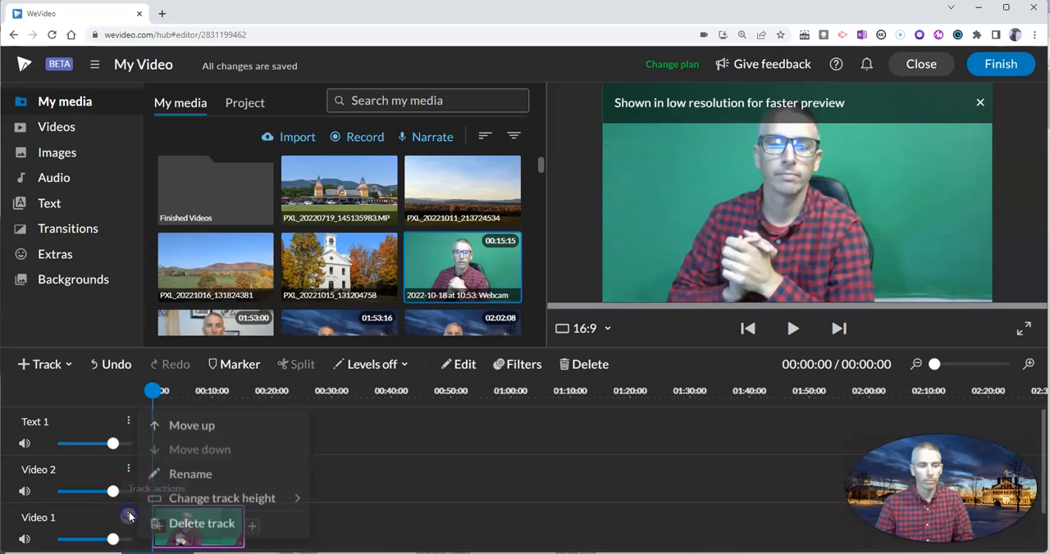
left_click(201, 524)
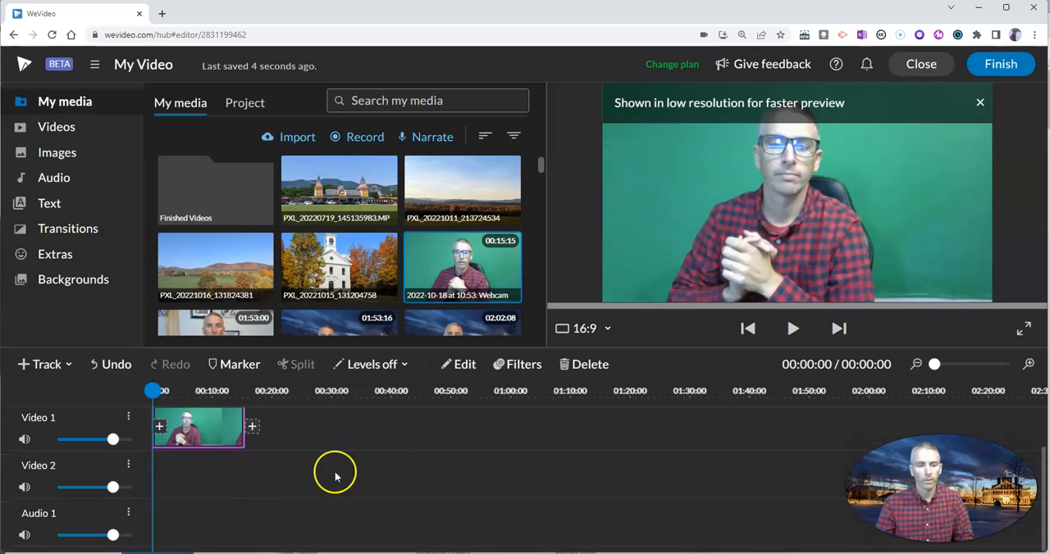
mouse_move(240, 488)
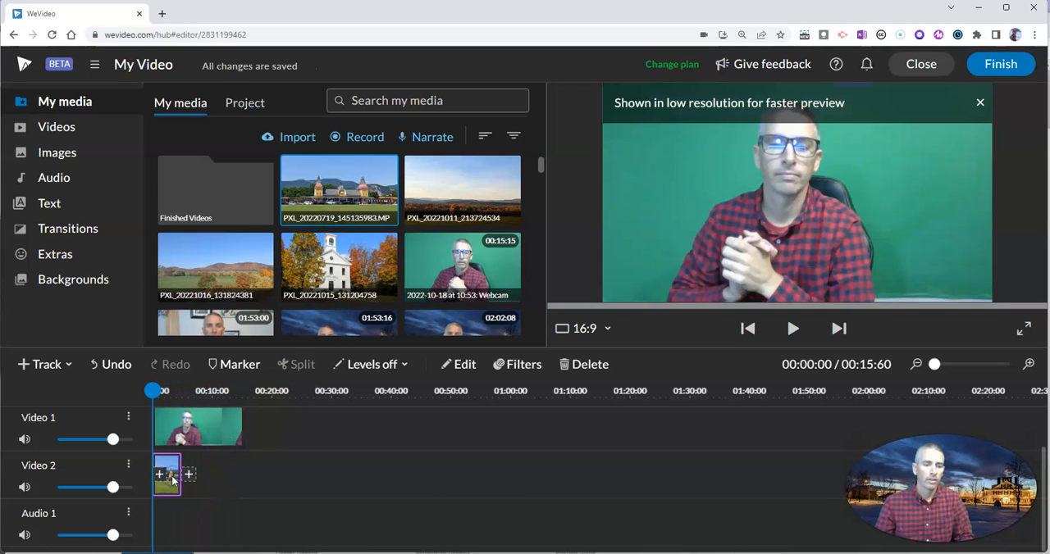
mouse_move(314, 234)
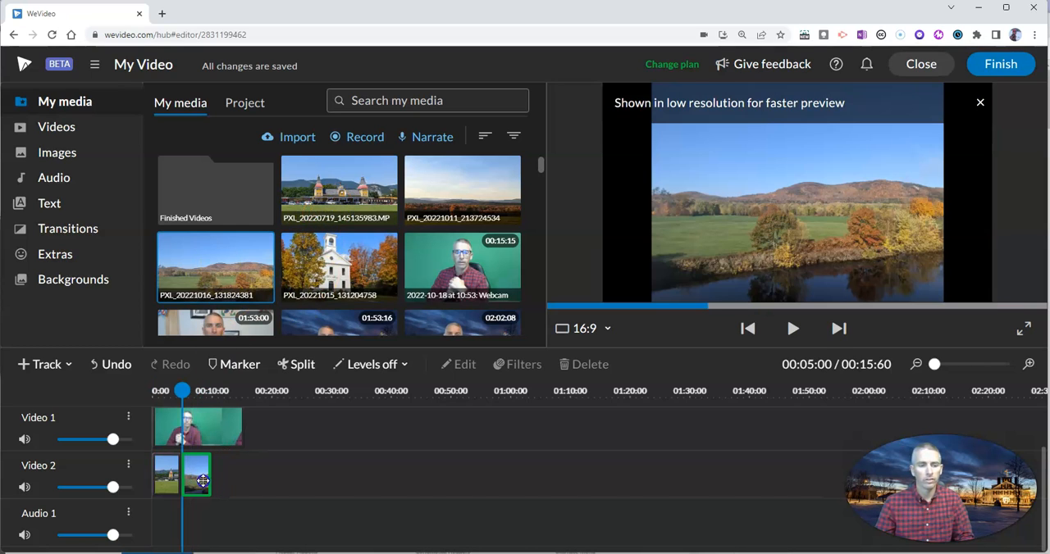
Step: Lengthen the second landscape photo on Video 2 to match the webcam clip
left_click(197, 474)
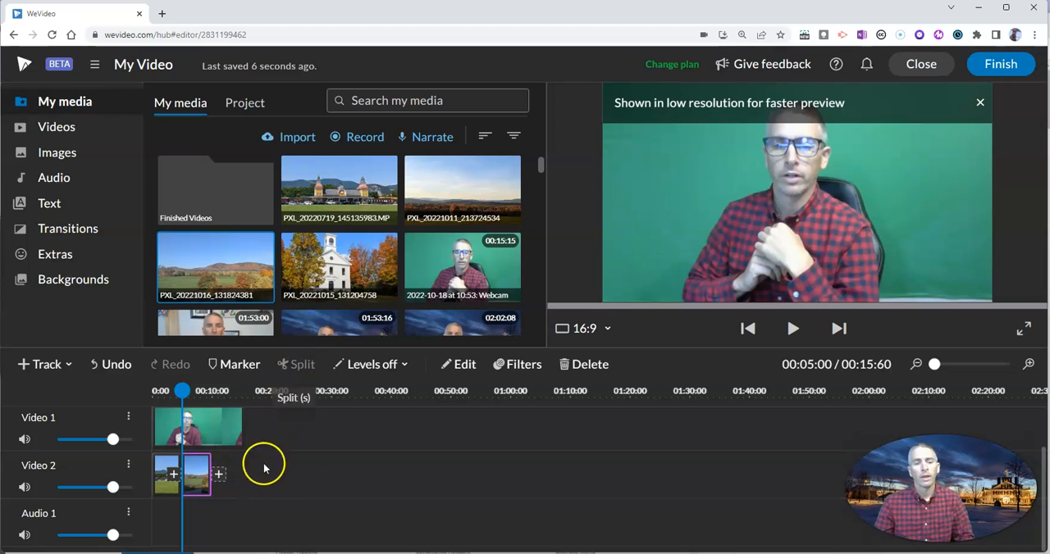
left_click_drag(222, 474, 234, 474)
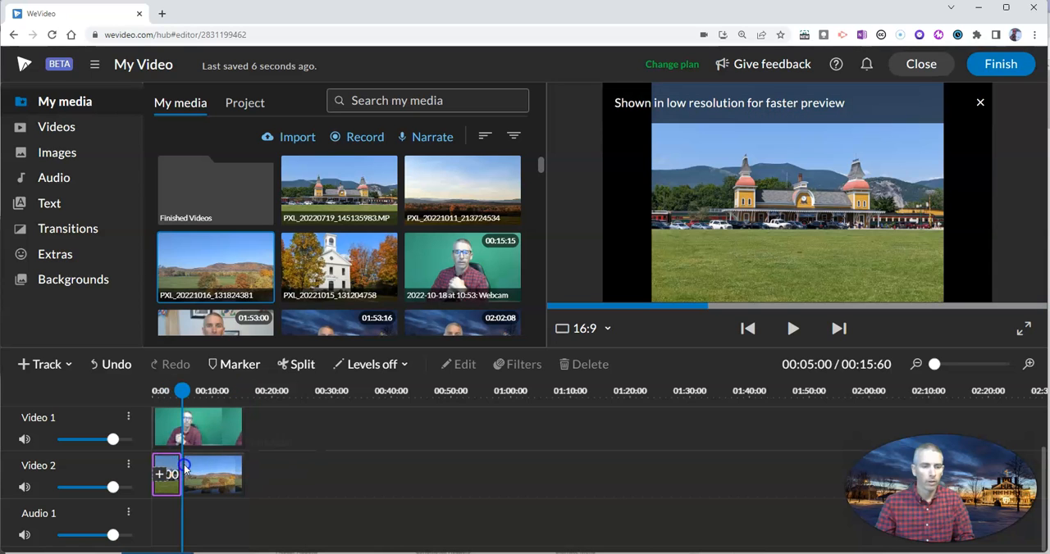
left_click(197, 476)
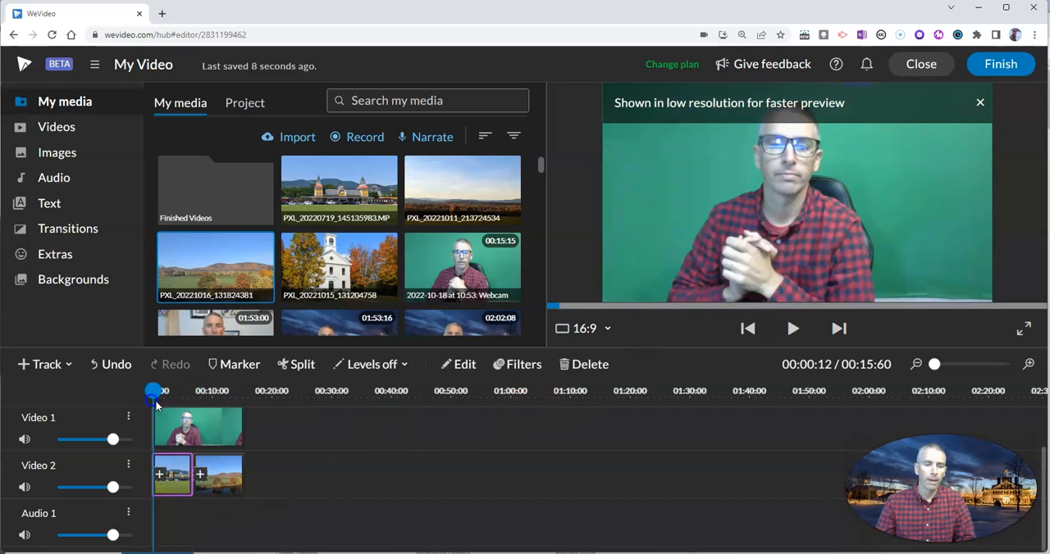
left_click(792, 328)
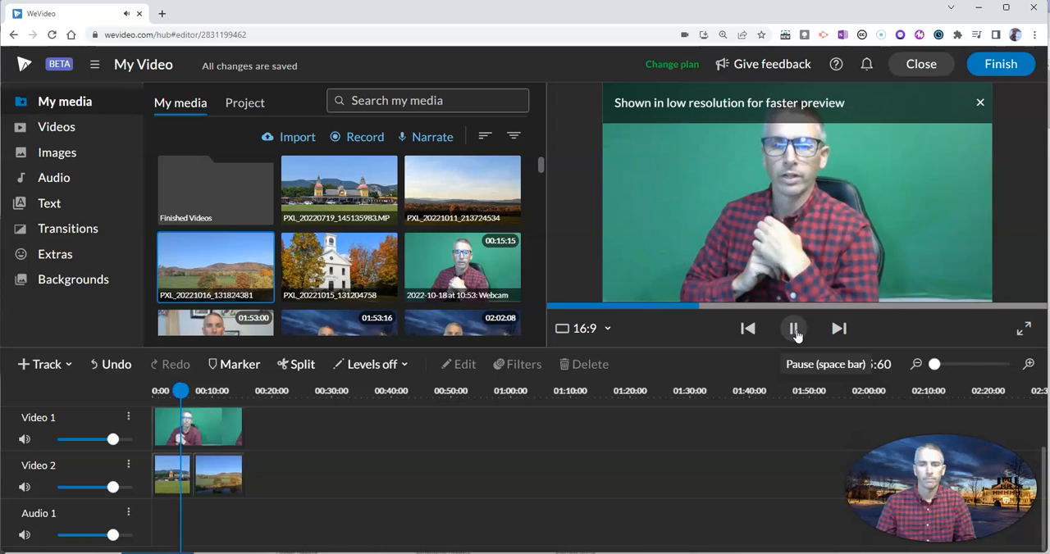
left_click(793, 328)
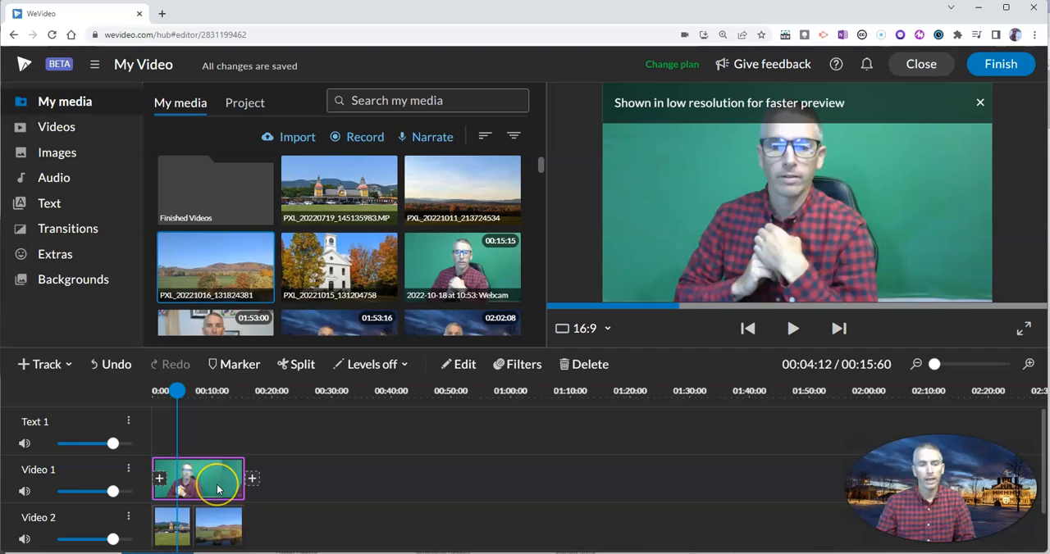
mouse_move(464, 364)
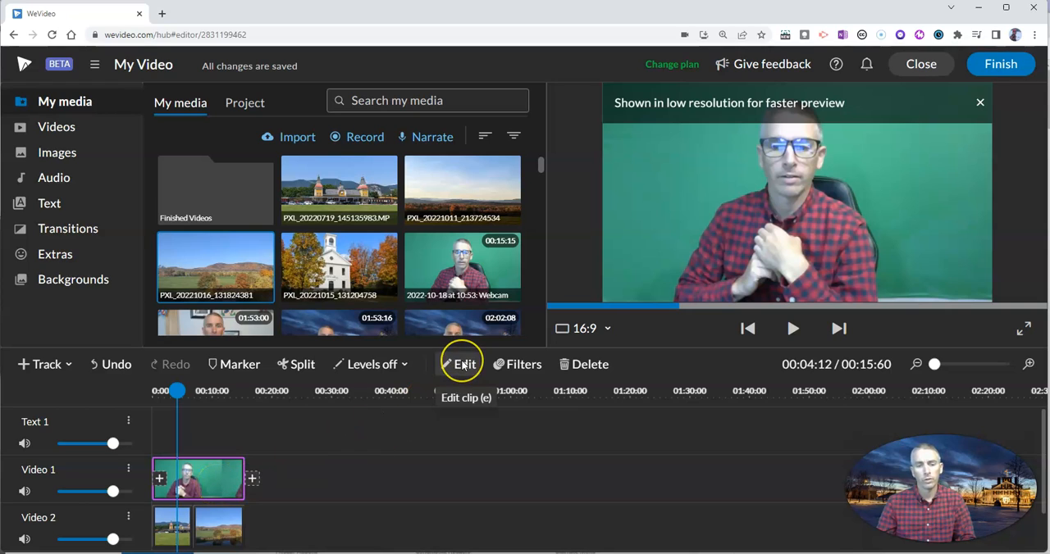
mouse_move(445, 382)
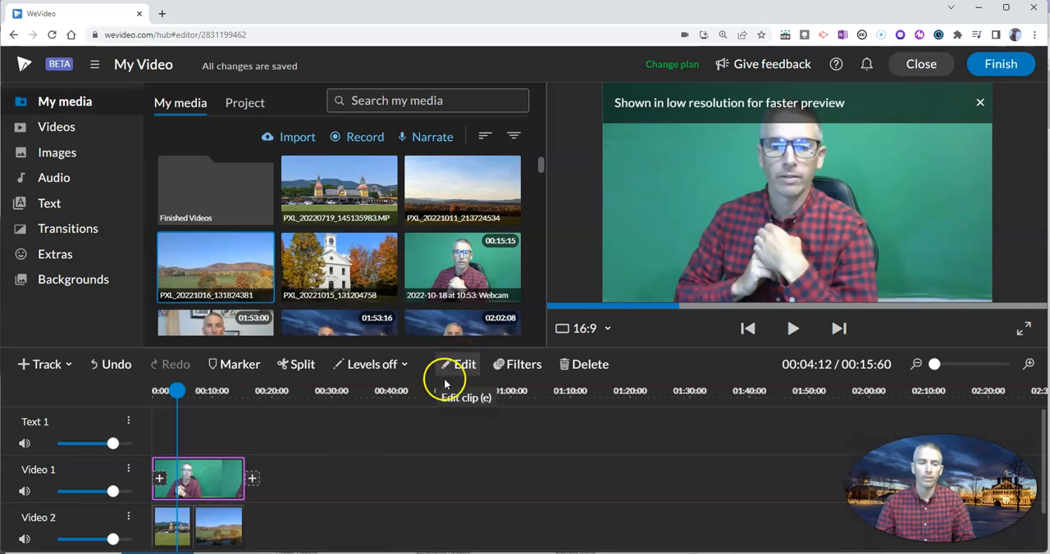
mouse_move(204, 486)
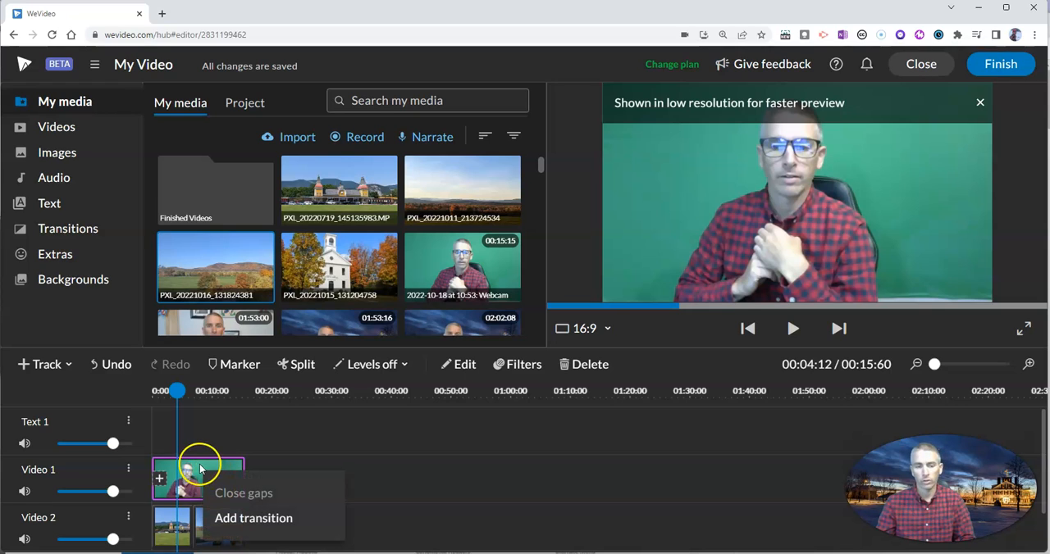
mouse_move(380, 490)
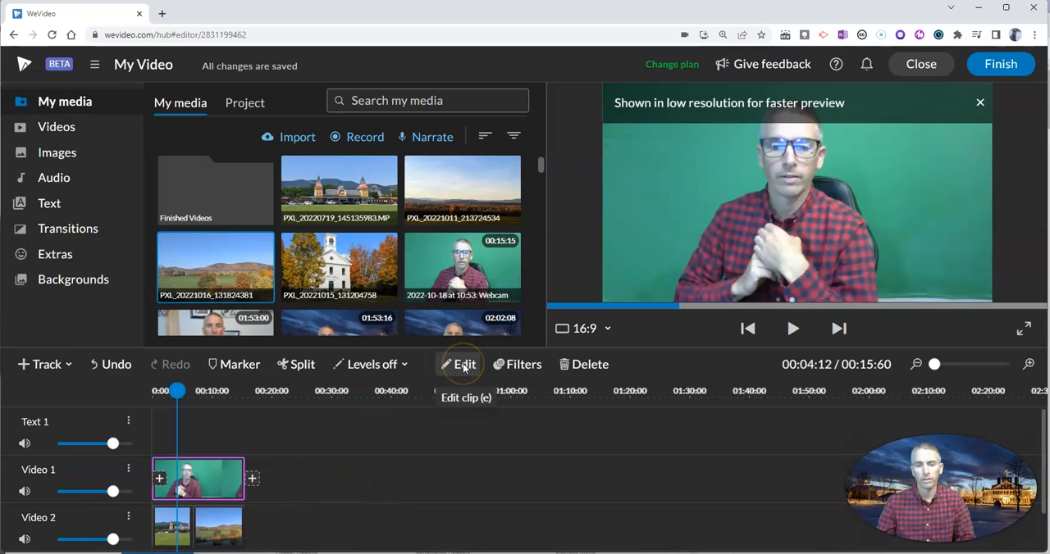
Step: Key out the green backdrop with the Keying tab's dropper and save the changes
left_click(464, 364)
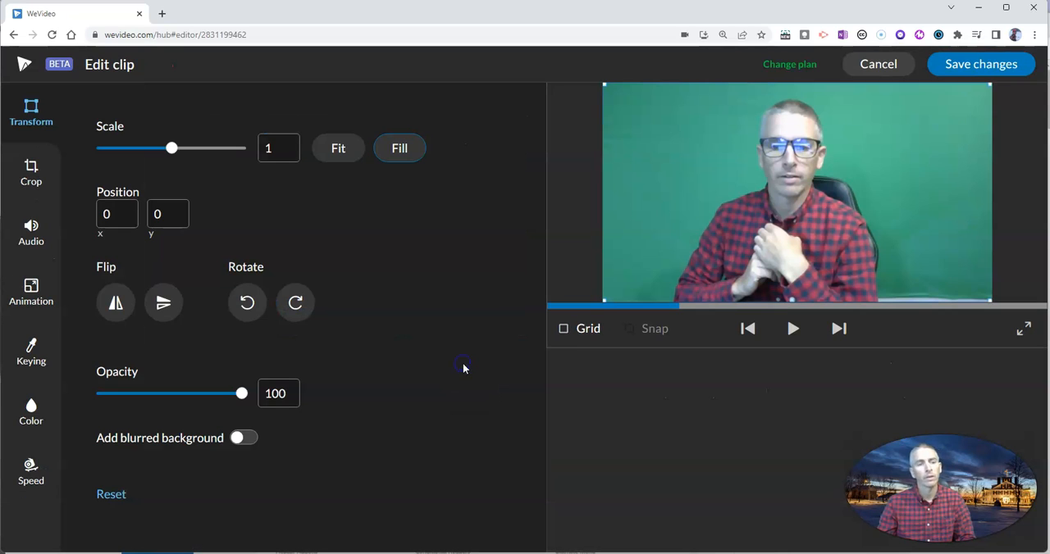
left_click(30, 352)
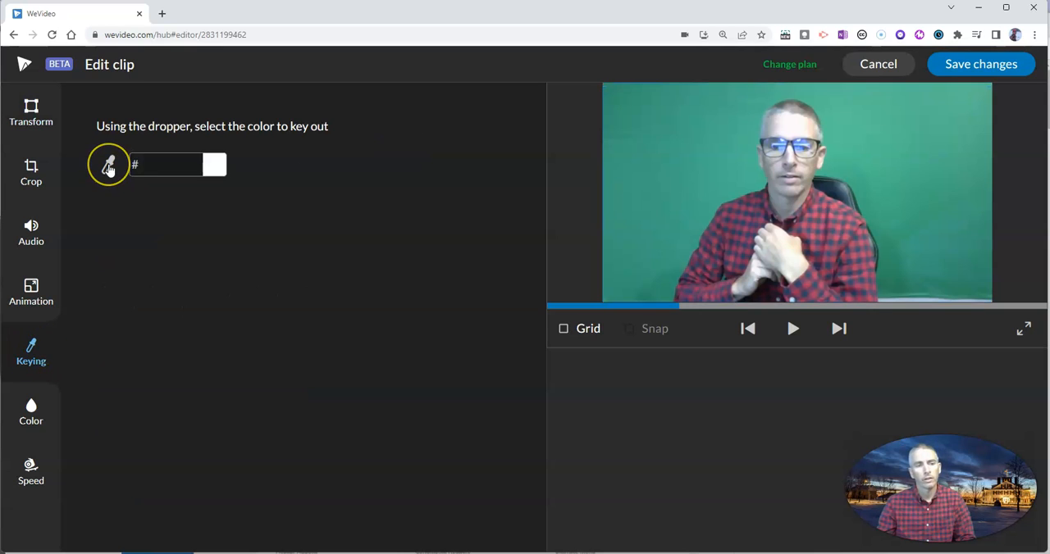
mouse_move(673, 146)
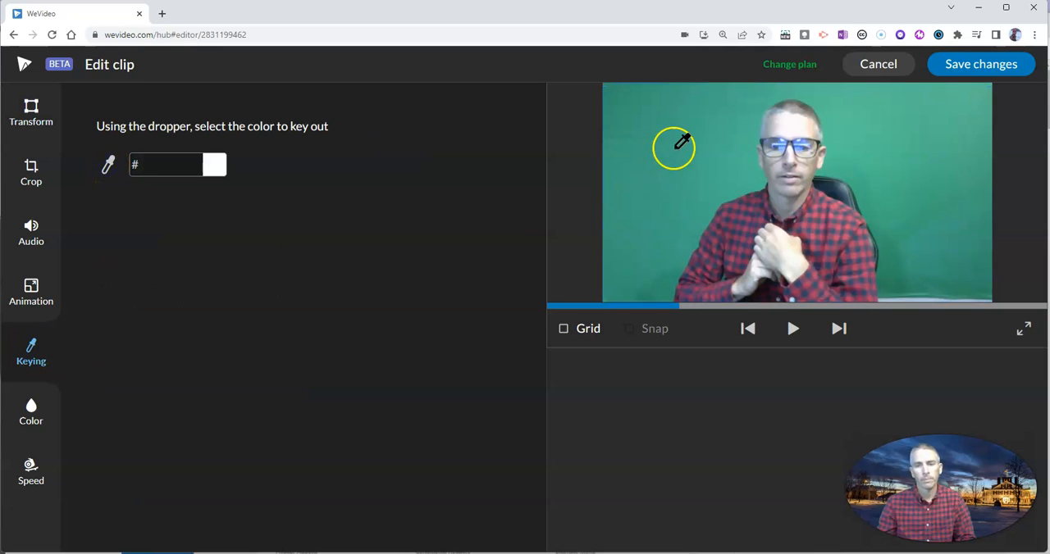
left_click(673, 147)
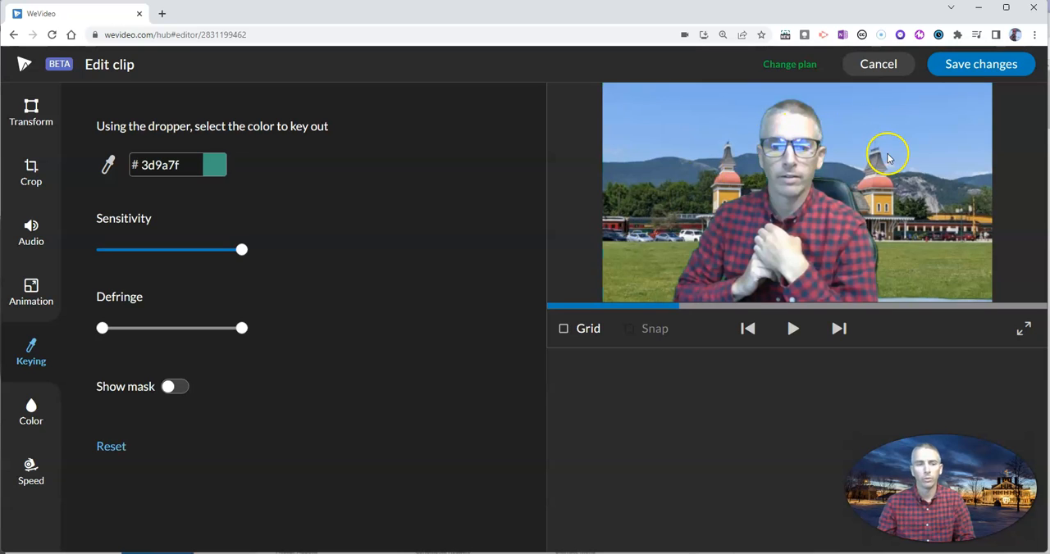
mouse_move(841, 218)
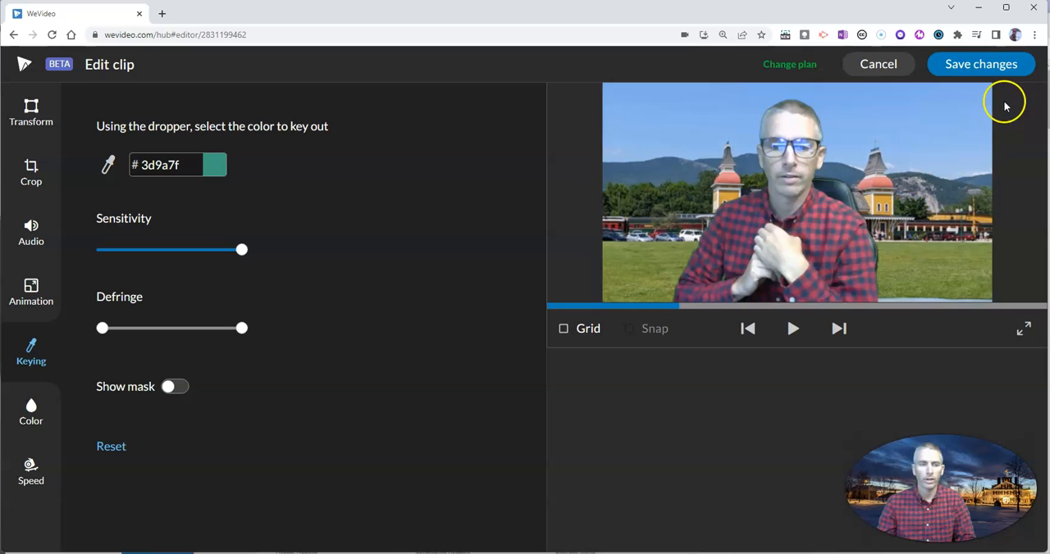
left_click(980, 64)
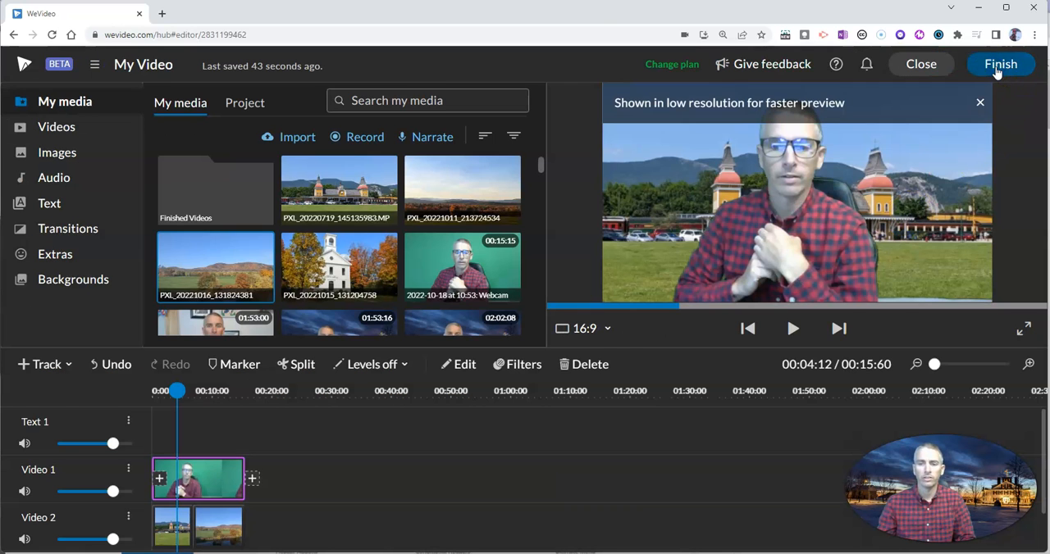
mouse_move(769, 229)
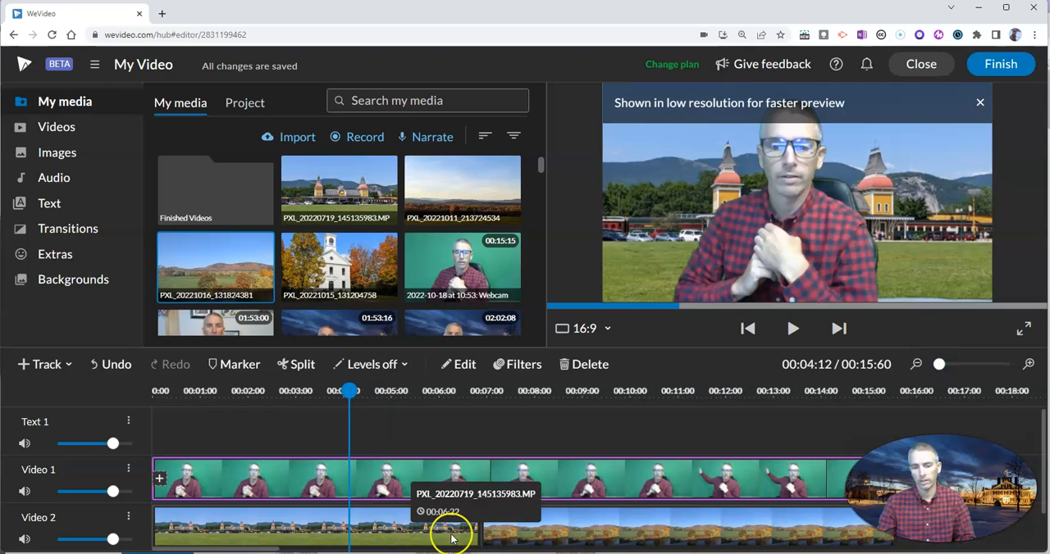
mouse_move(450, 541)
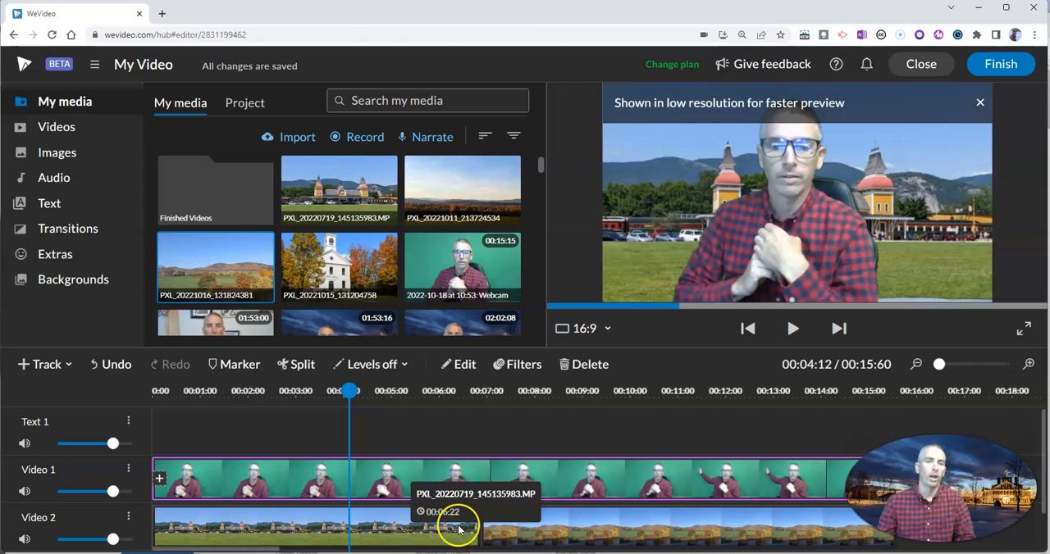
mouse_move(753, 385)
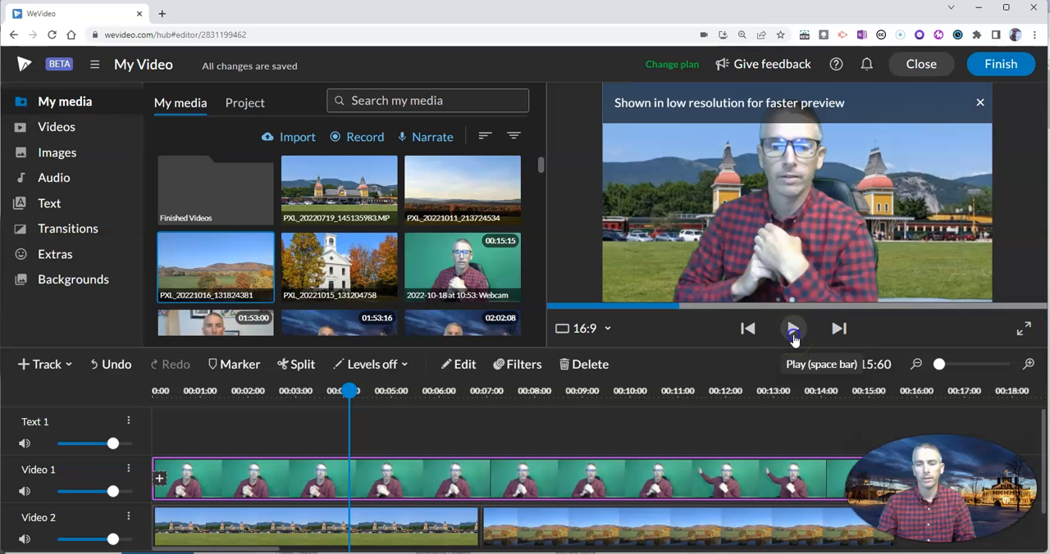
Step: Trim the train station photo to about nine seconds and extend the autumn photo back
left_click(793, 328)
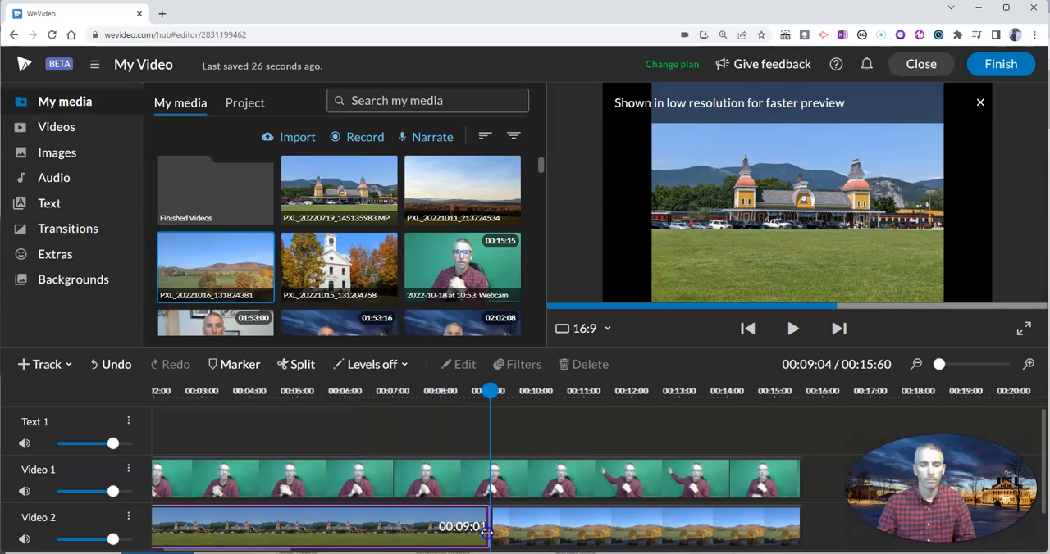
left_click(320, 526)
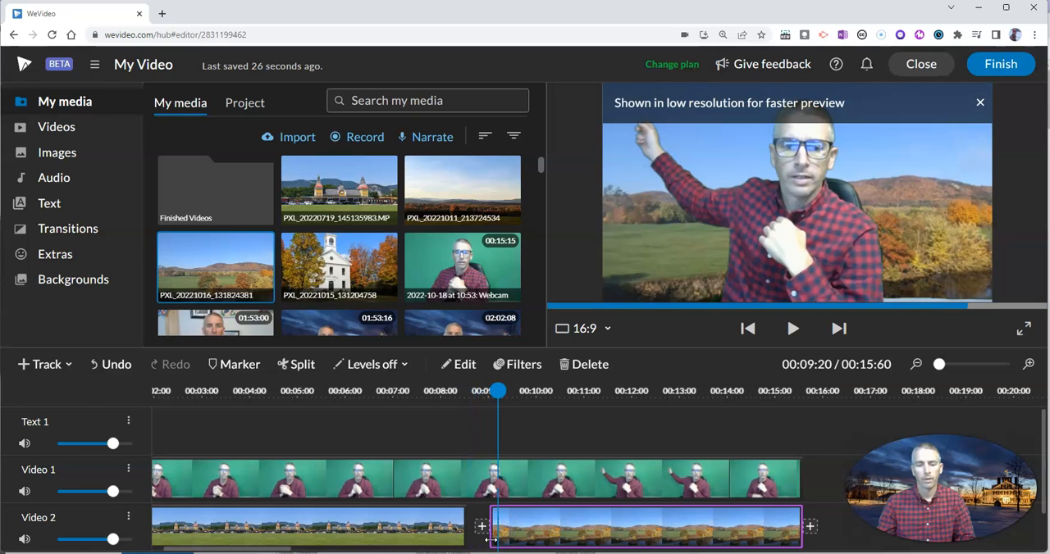
left_click(468, 390)
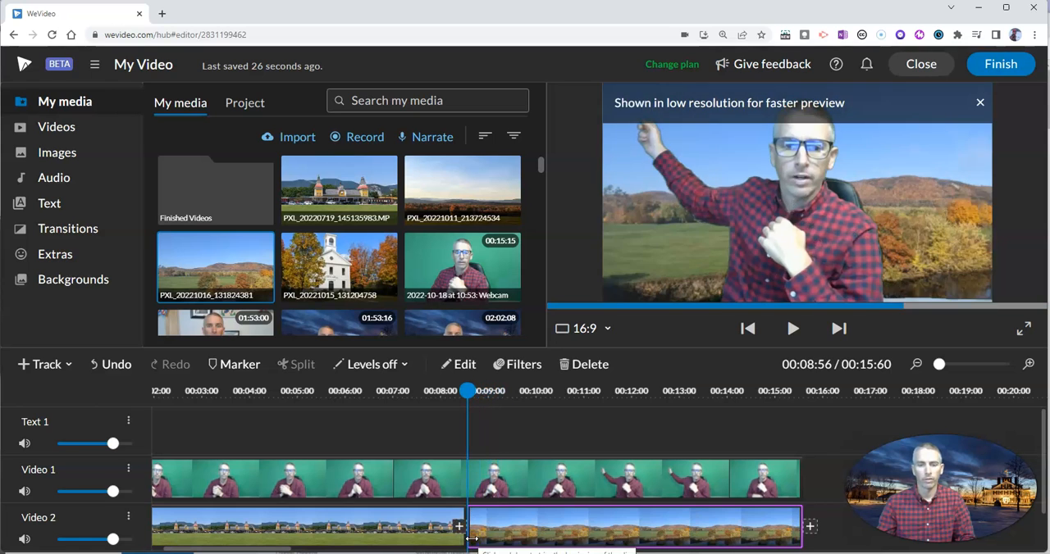
mouse_move(283, 526)
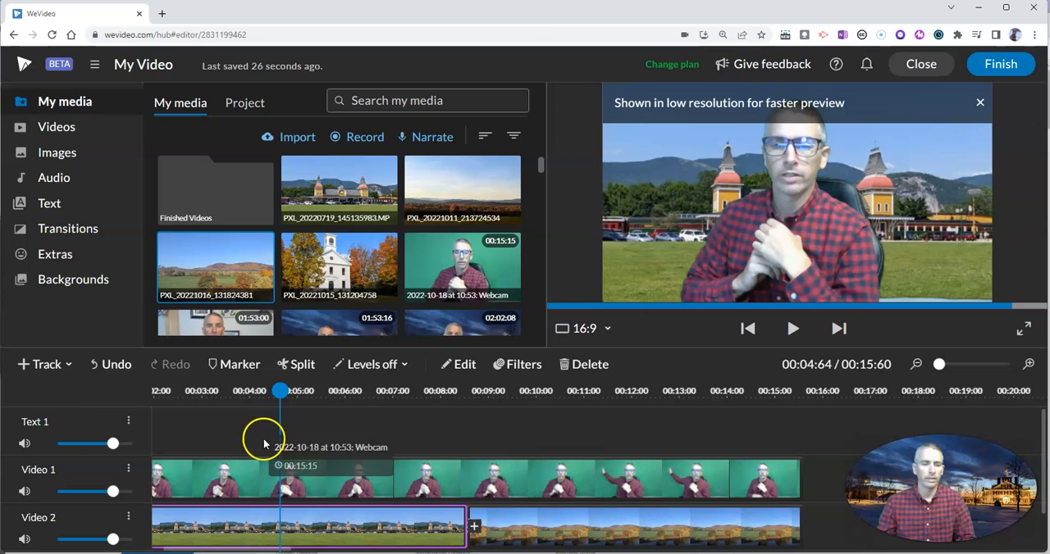
Step: Insert the white church autumn photo at the start of Video 2, pushing later clips along
left_click(747, 328)
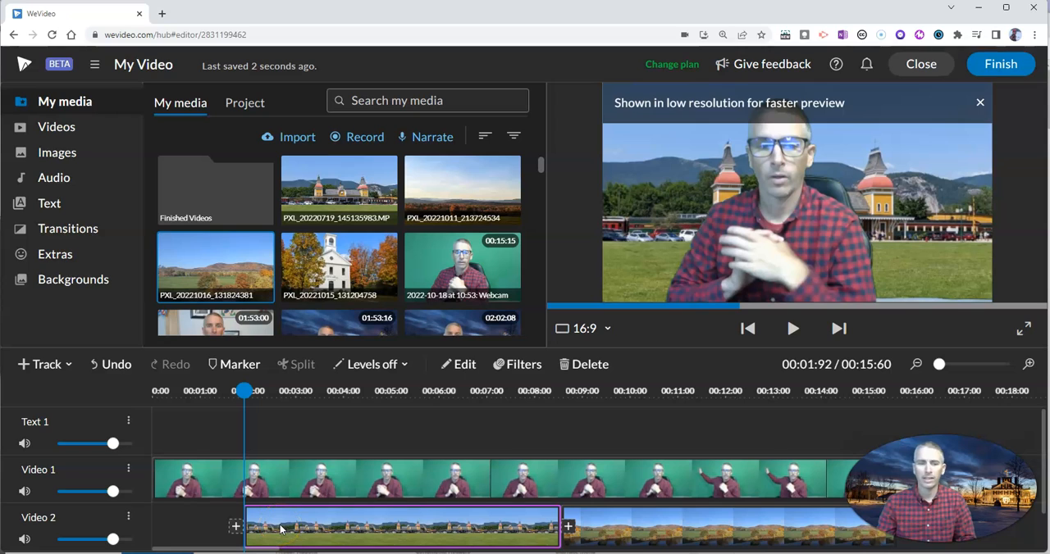
mouse_move(357, 248)
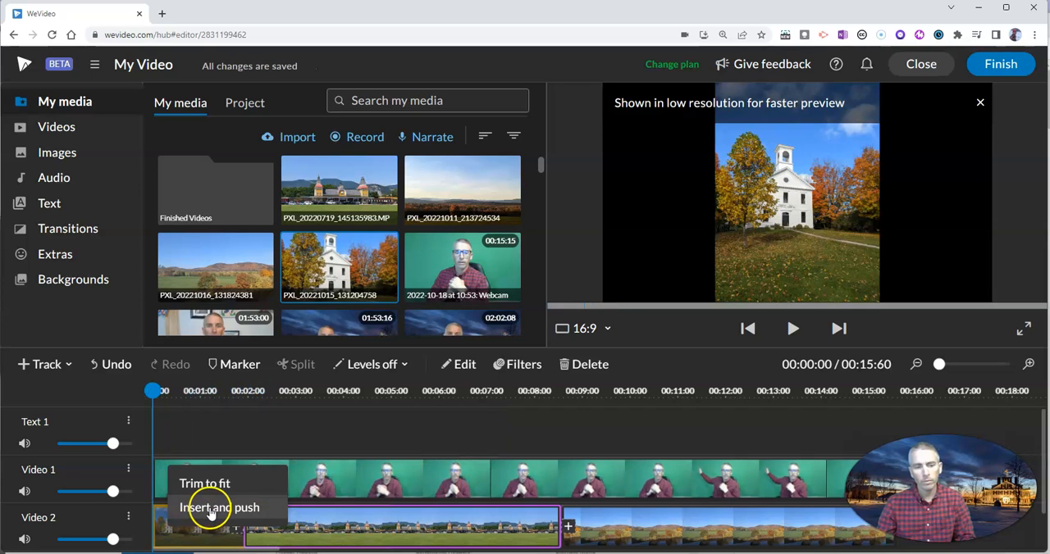
left_click(219, 508)
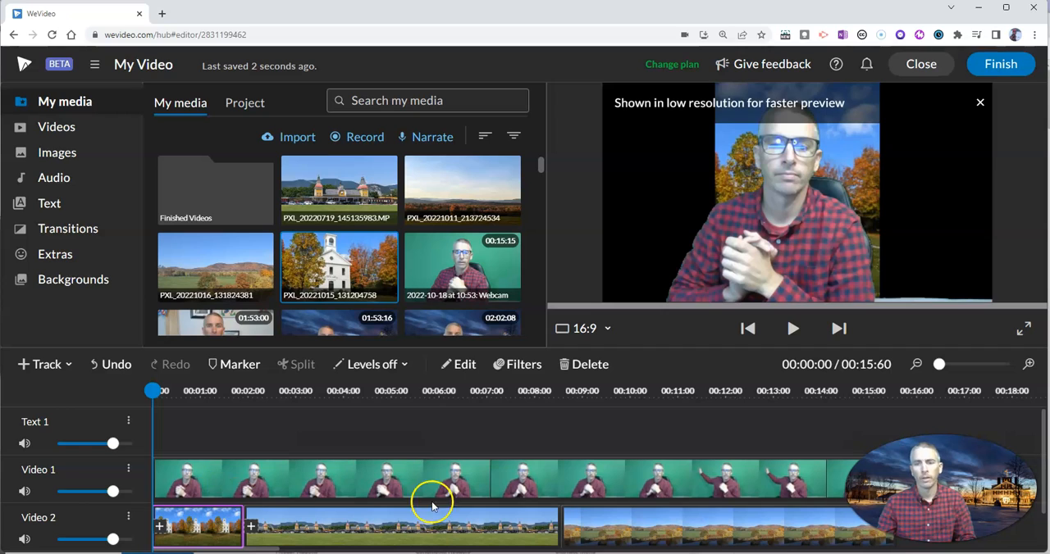
mouse_move(883, 209)
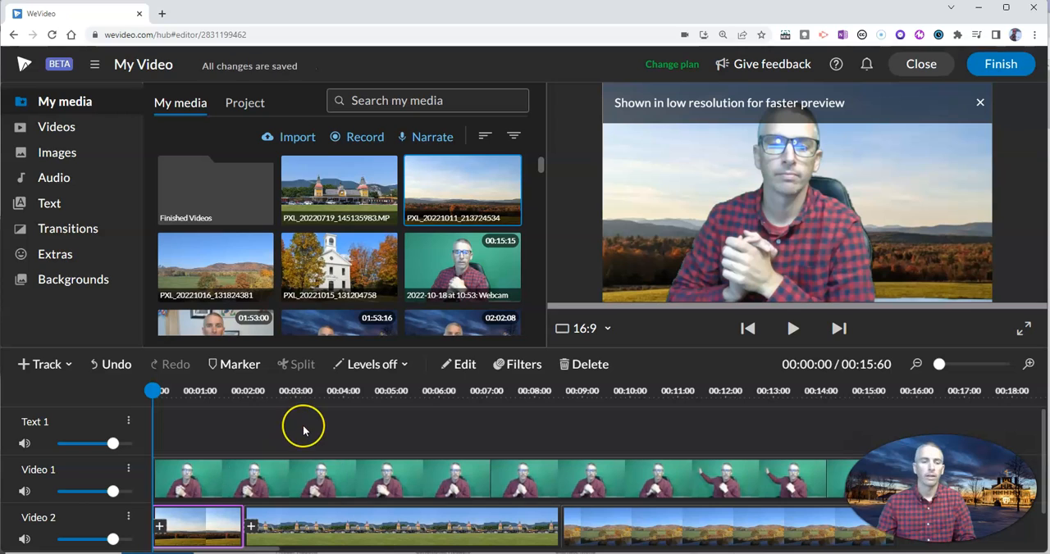
mouse_move(943, 118)
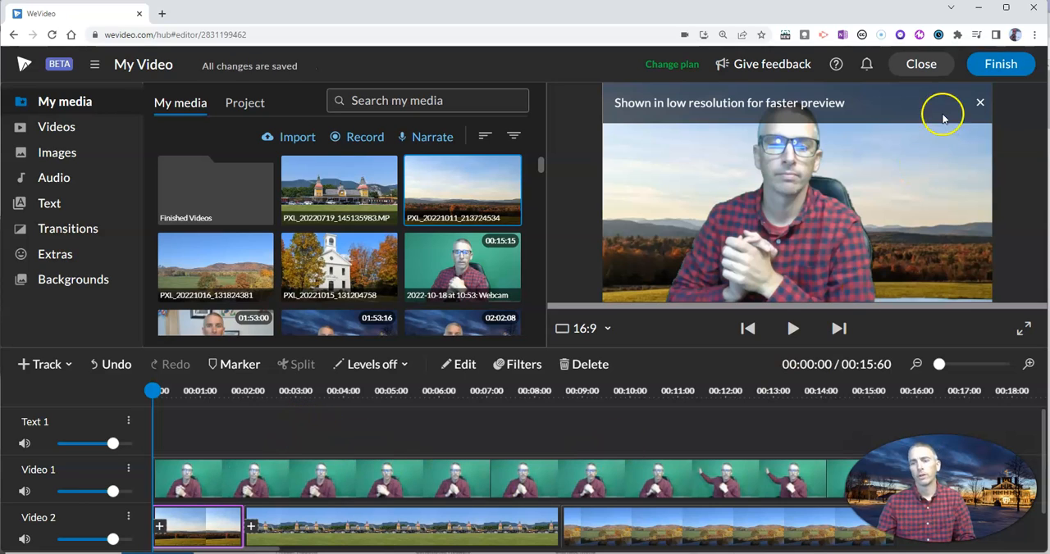